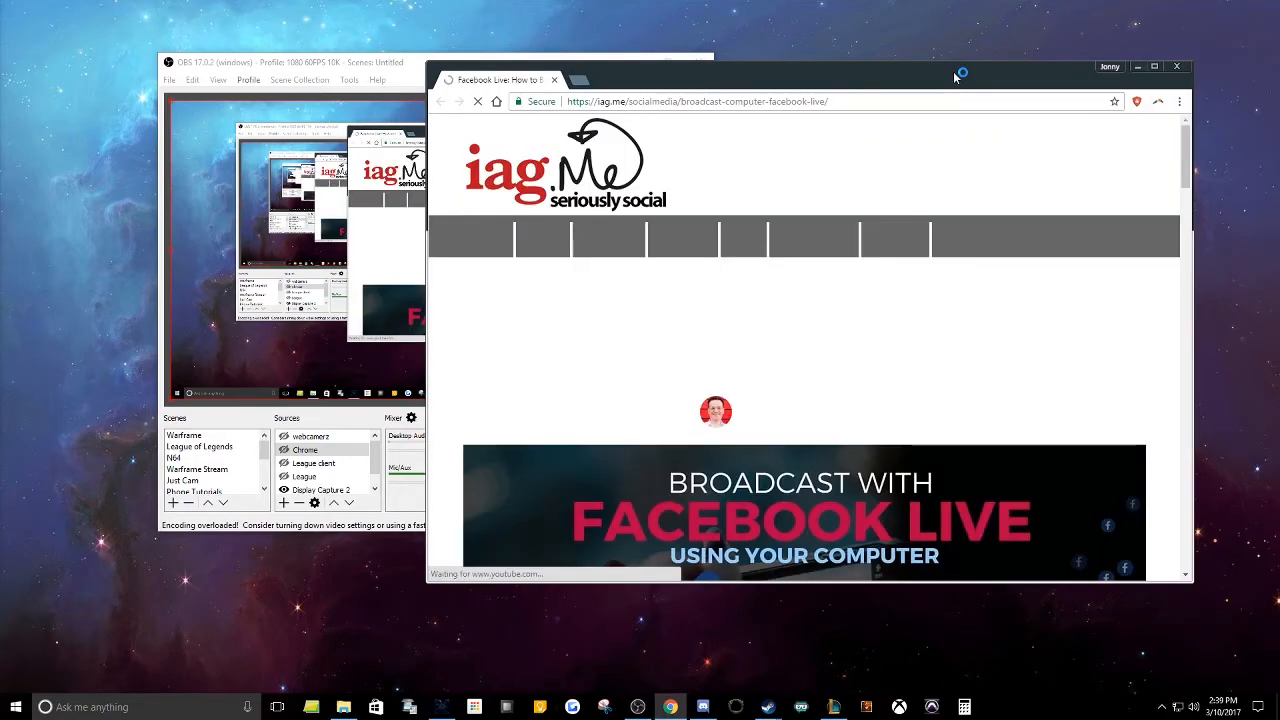
Scroll the iag.me article down to the Facebook Live Button section with its 'Broadcast on Facebook Live' button.
{"action": "scroll", "scroll_direction": "down", "scroll_amount": 3}
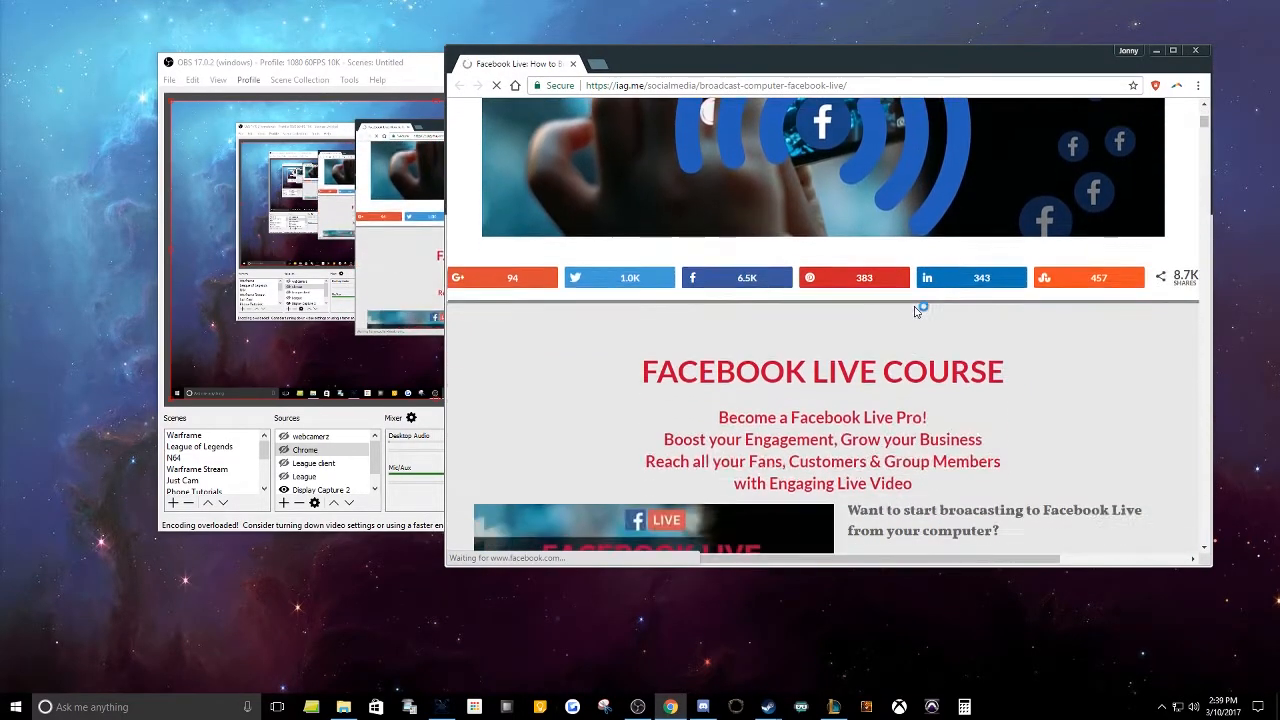
{"action": "scroll", "scroll_direction": "up", "scroll_amount": 3}
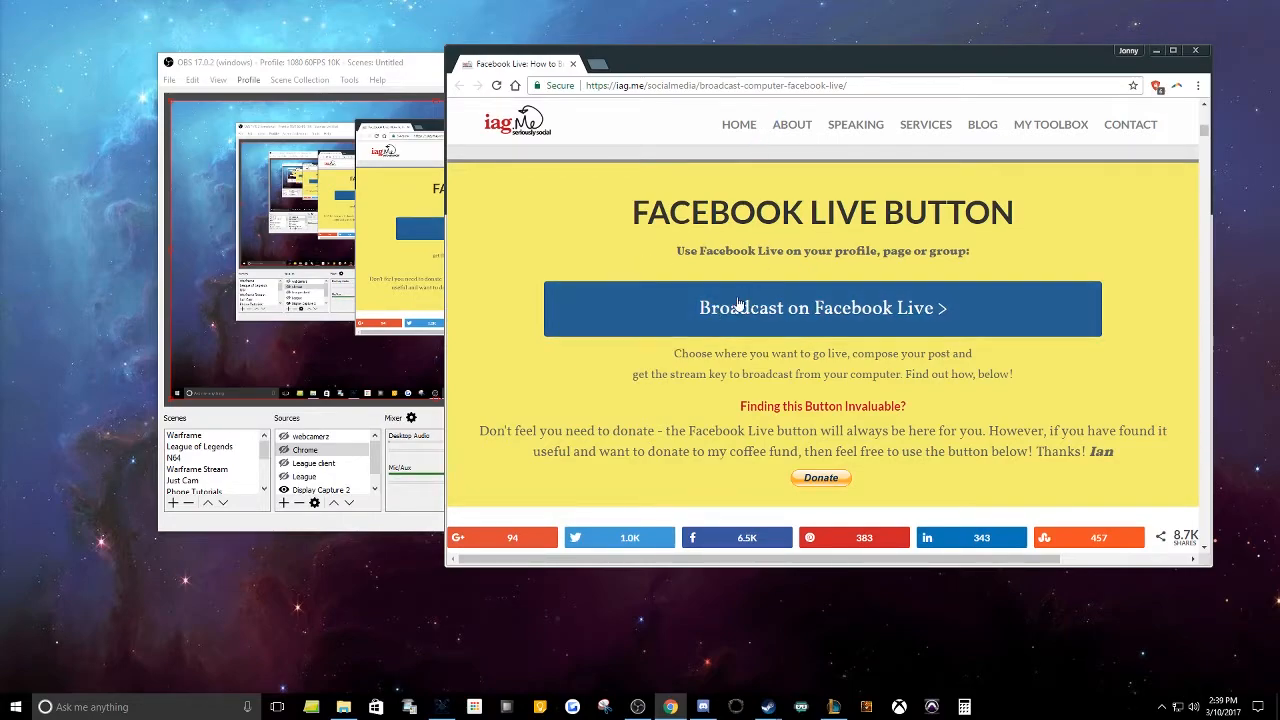
{"action": "scroll", "scroll_direction": "down", "scroll_amount": 3}
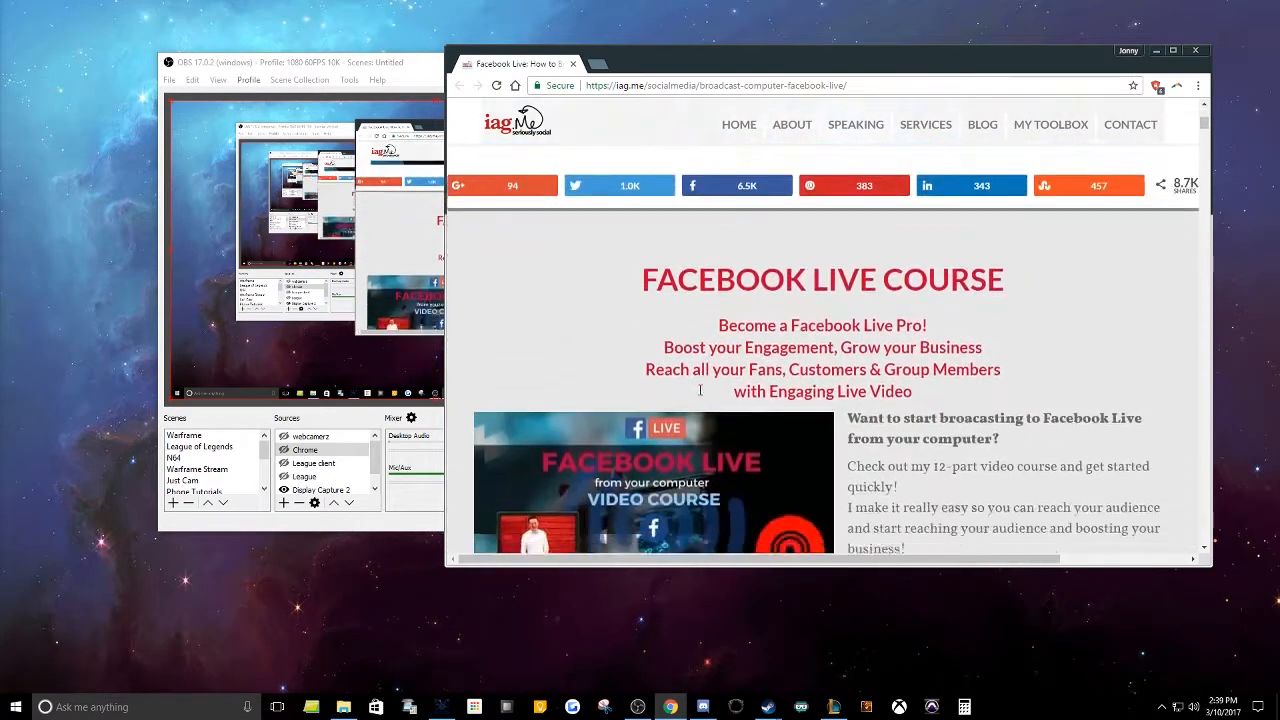
{"action": "scroll", "scroll_direction": "down", "scroll_amount": 3}
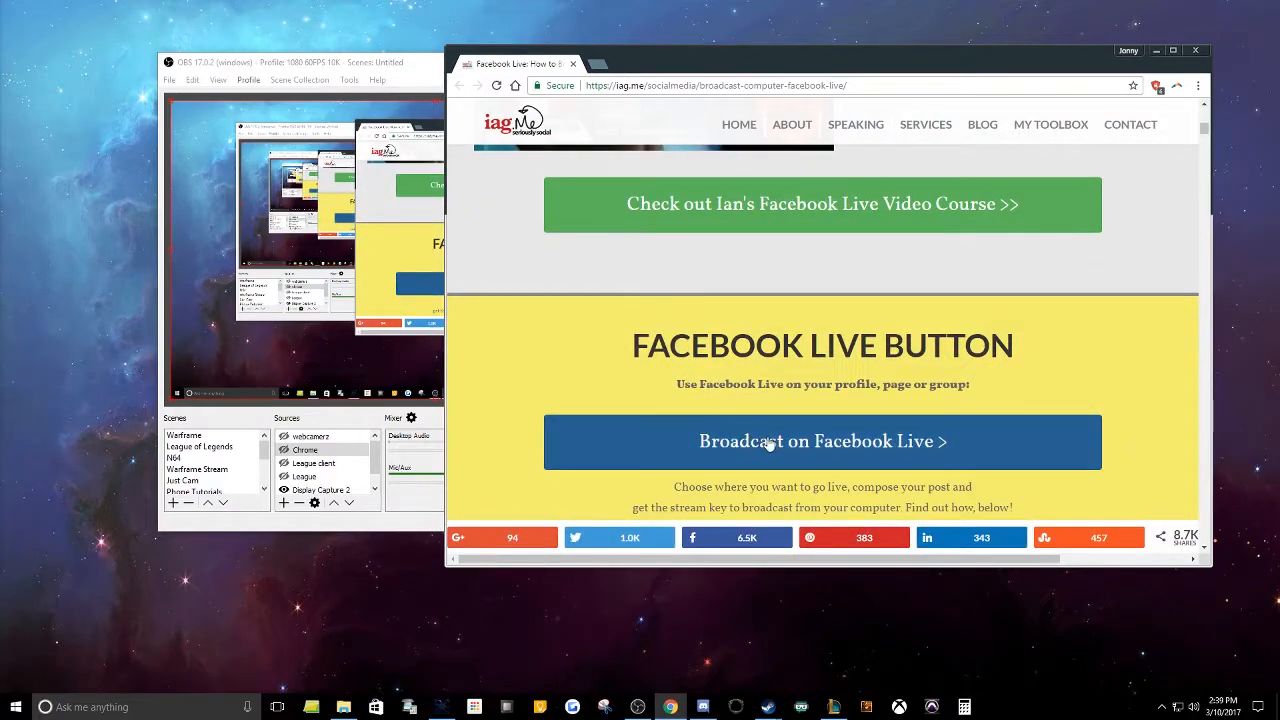
Start a Facebook Live broadcast from the article, shared on your own Timeline, and continue to setup.
{"action": "left_click", "coordinate": [822, 442]}
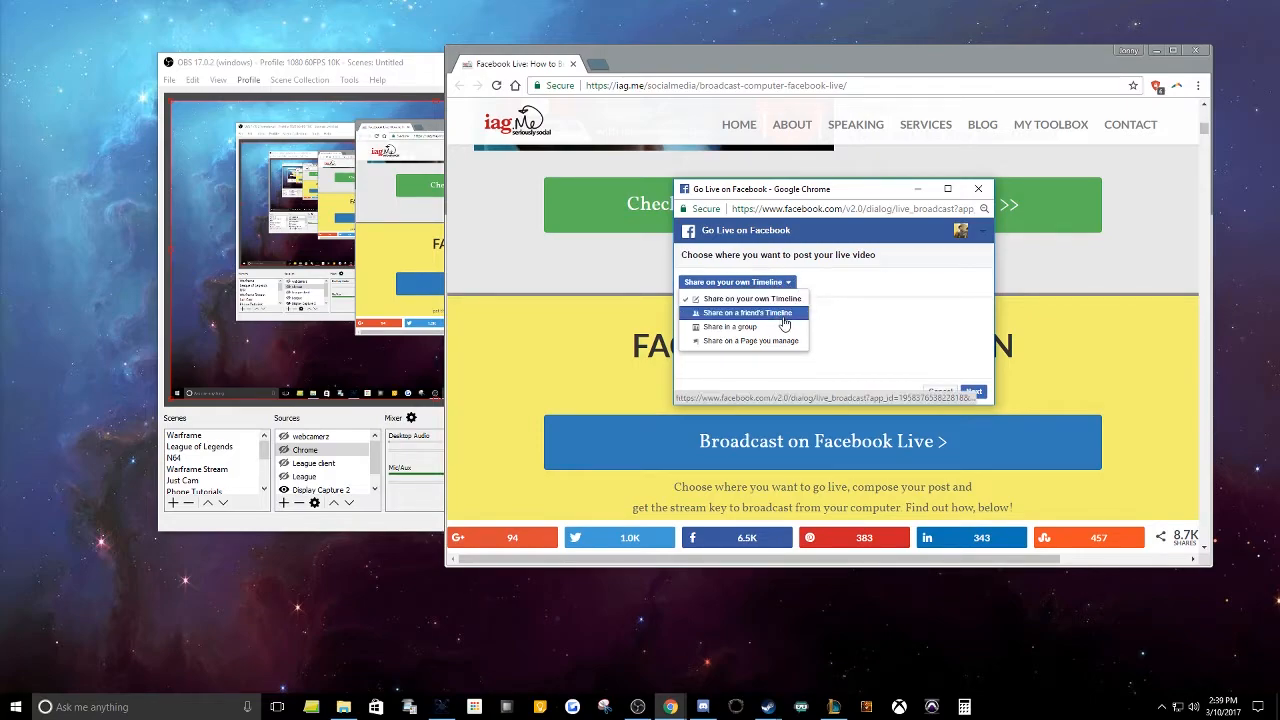
{"action": "mouse_move", "coordinate": [878, 248]}
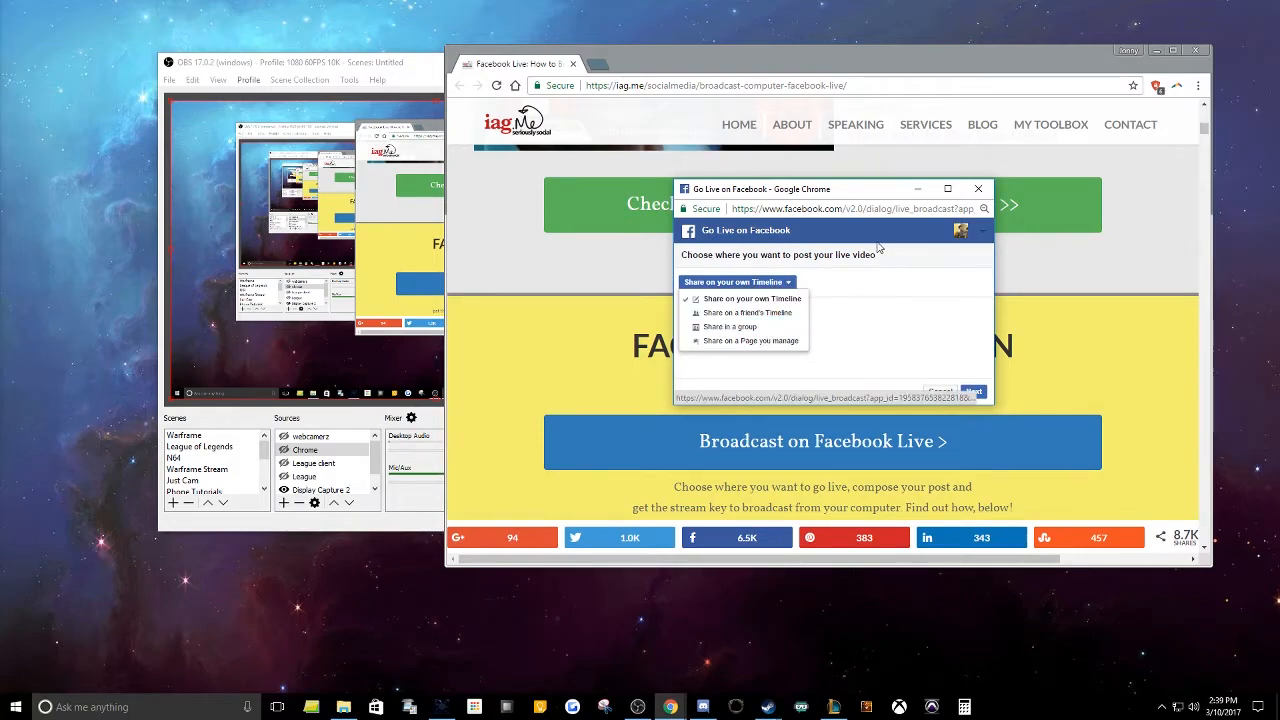
{"action": "left_click", "coordinate": [748, 300]}
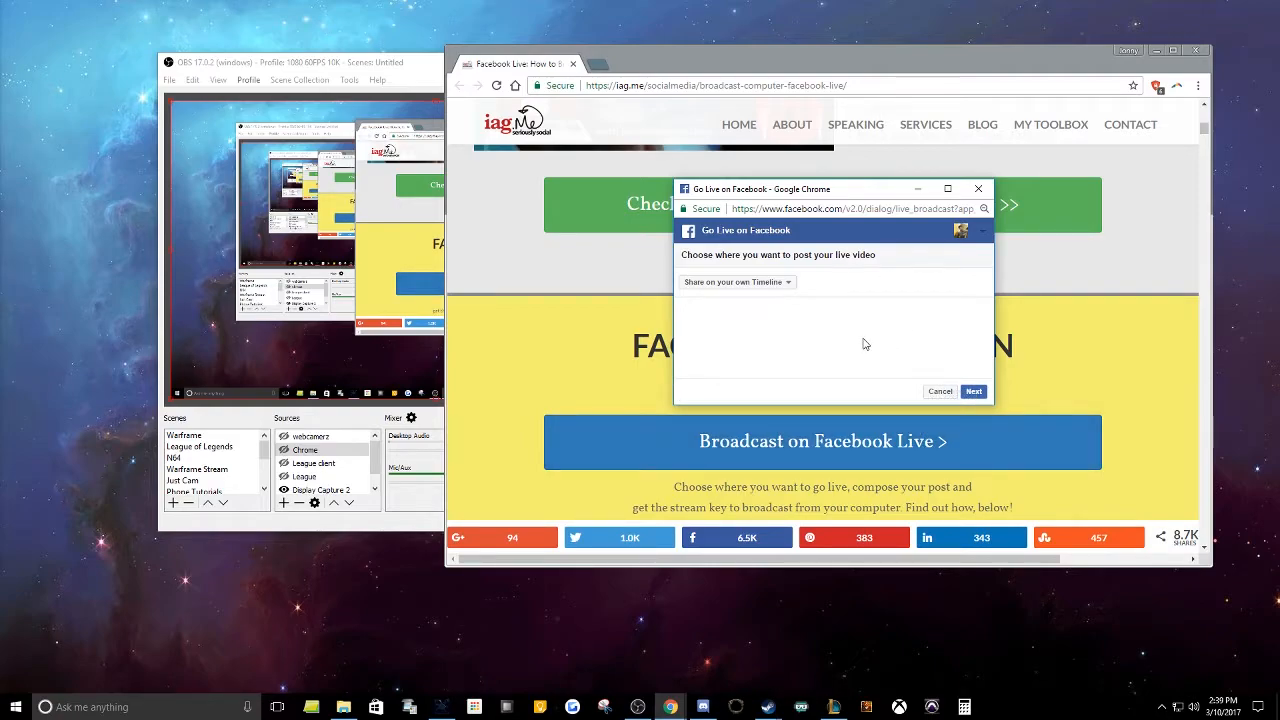
{"action": "mouse_move", "coordinate": [948, 368]}
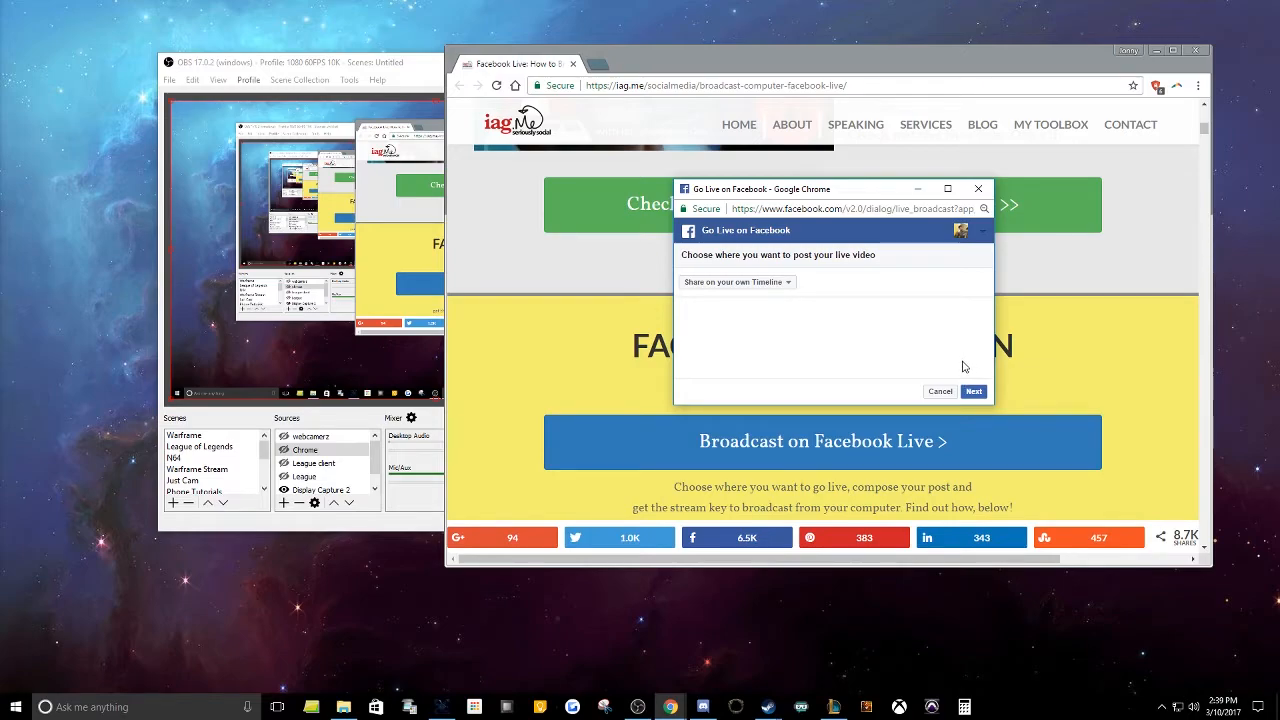
{"action": "mouse_move", "coordinate": [910, 374]}
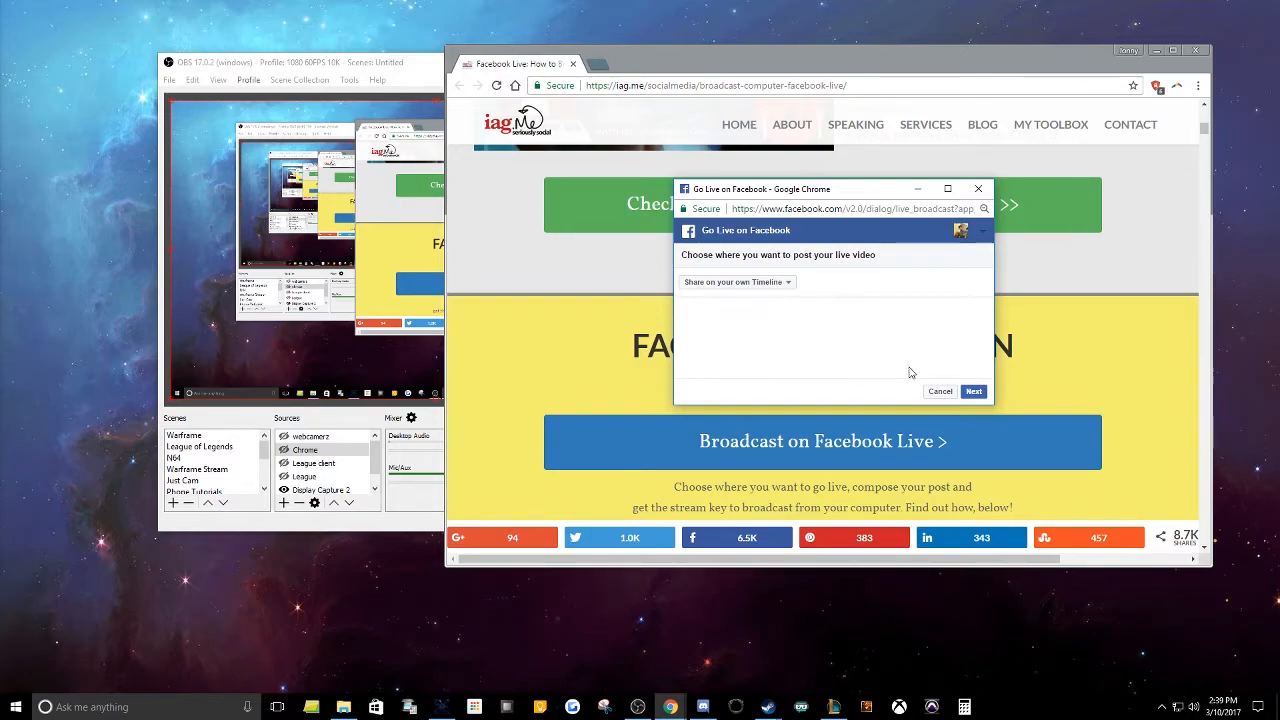
{"action": "left_click", "coordinate": [972, 390]}
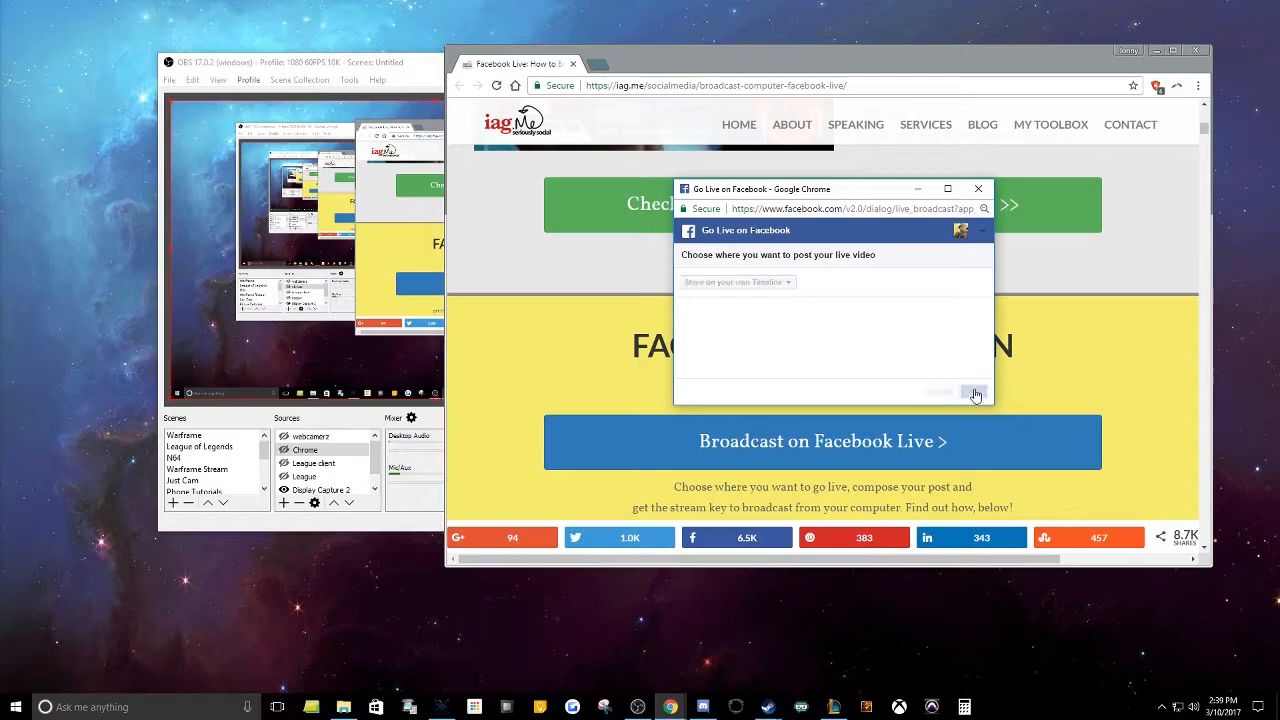
Confirm posting to your Timeline and show the Advanced distribution and continuous live video options.
{"action": "left_click", "coordinate": [976, 392]}
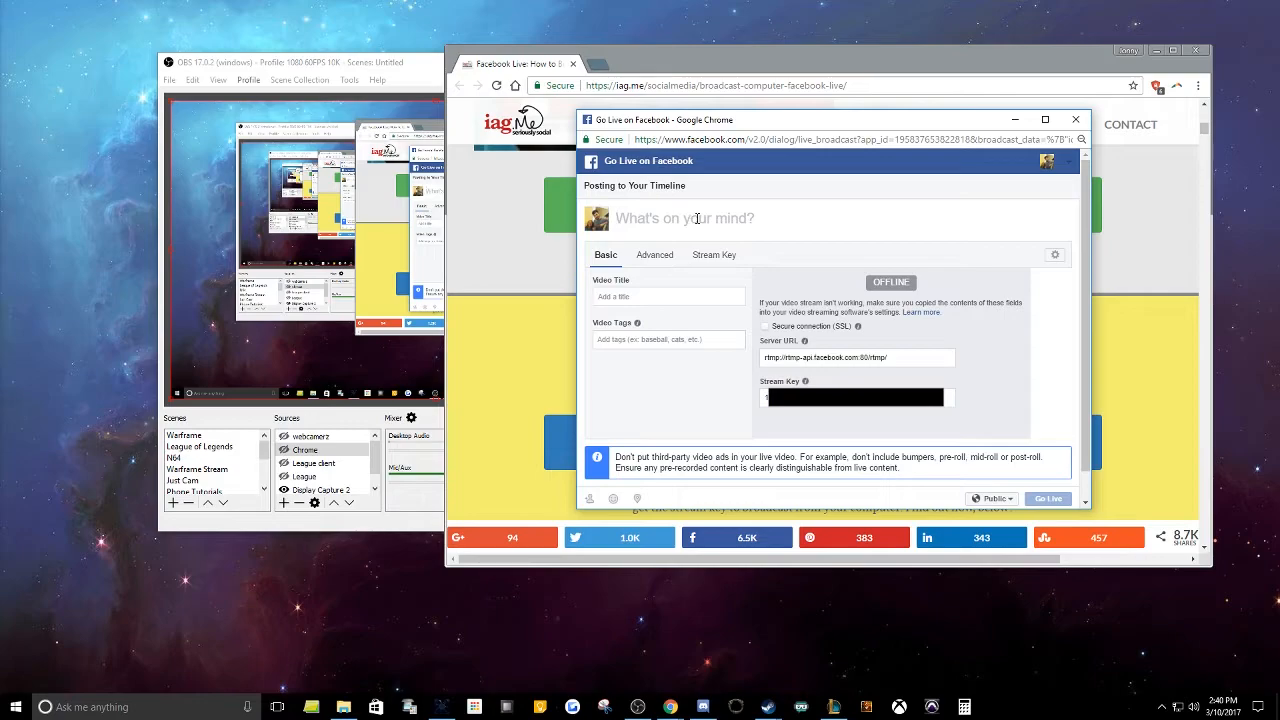
{"action": "mouse_move", "coordinate": [690, 228]}
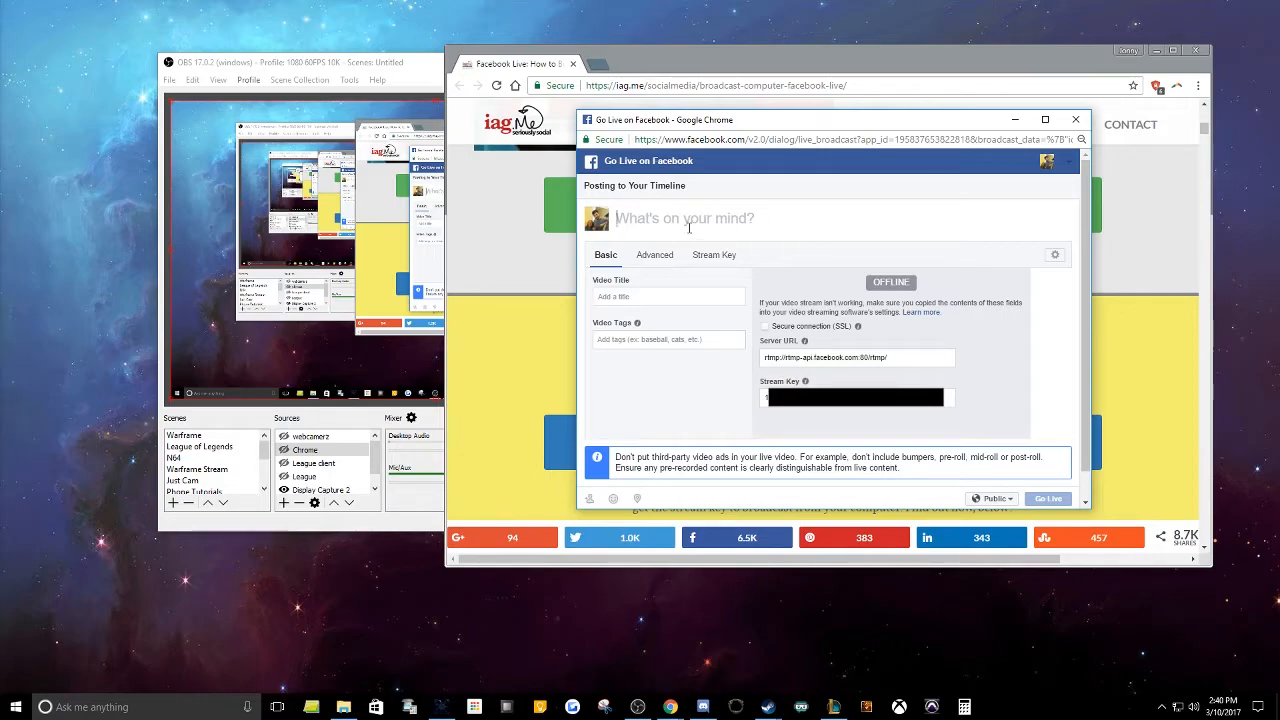
{"action": "mouse_move", "coordinate": [736, 222]}
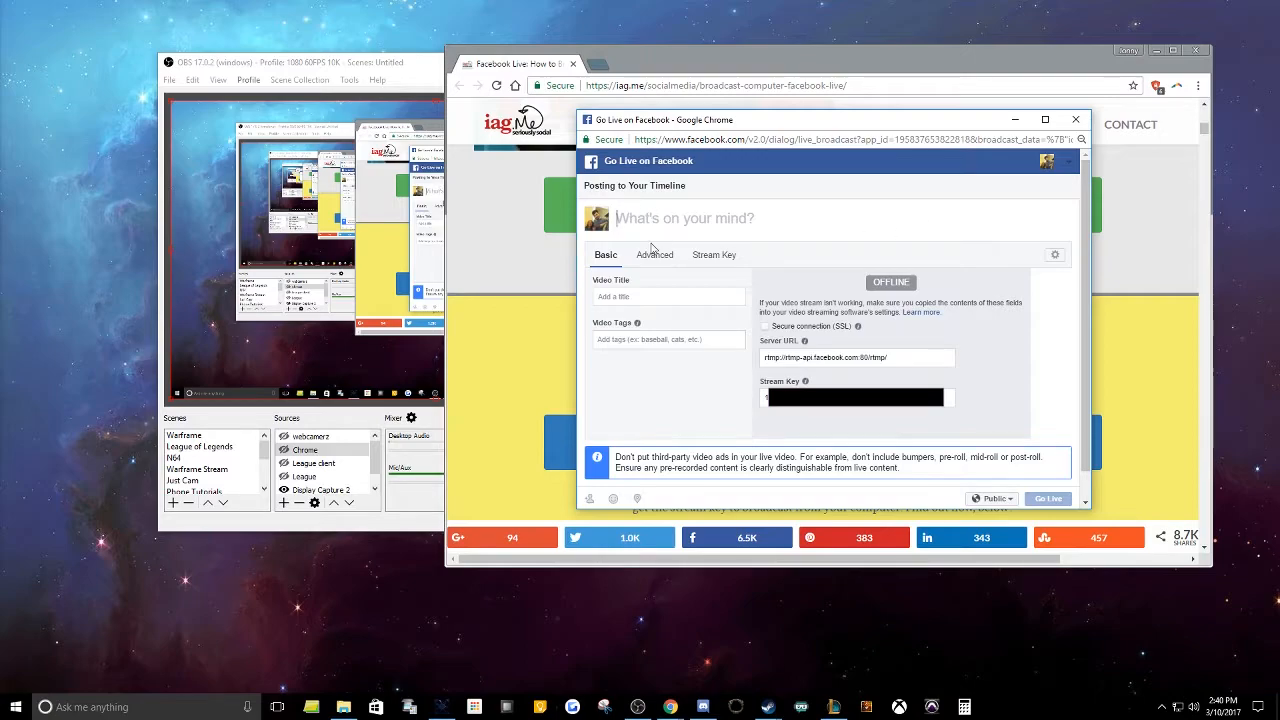
{"action": "mouse_move", "coordinate": [686, 288]}
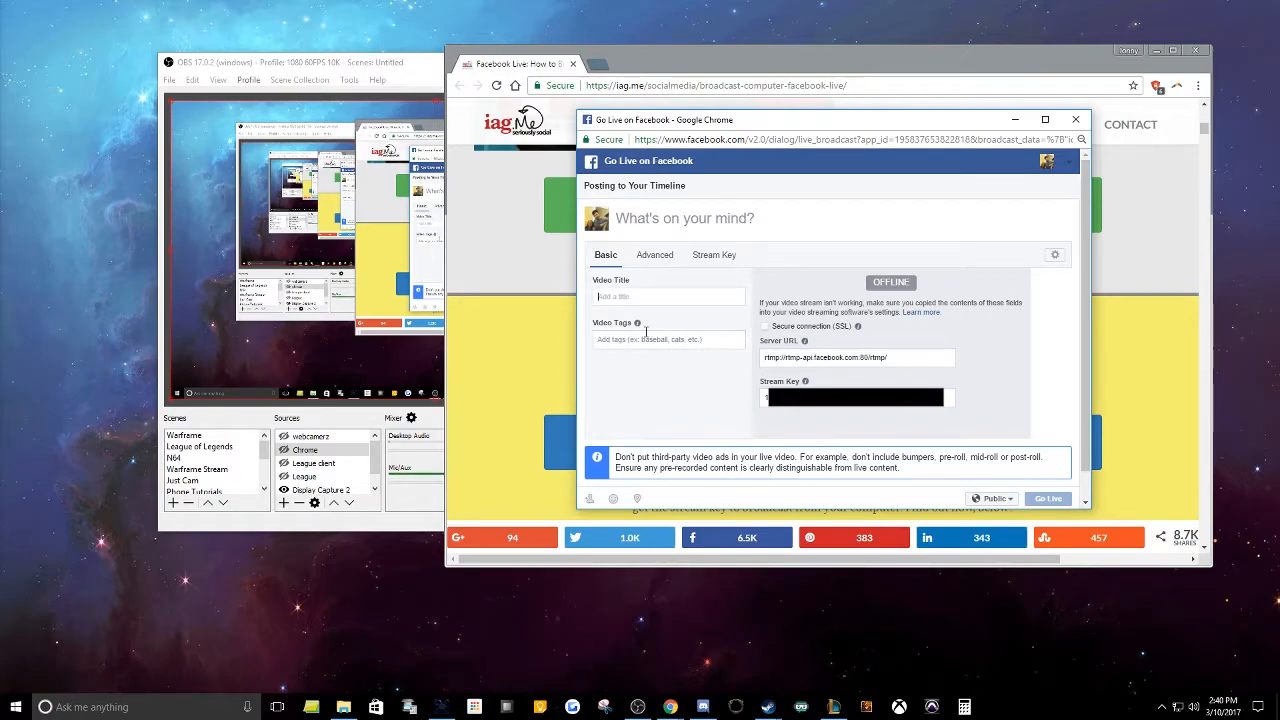
{"action": "mouse_move", "coordinate": [978, 272]}
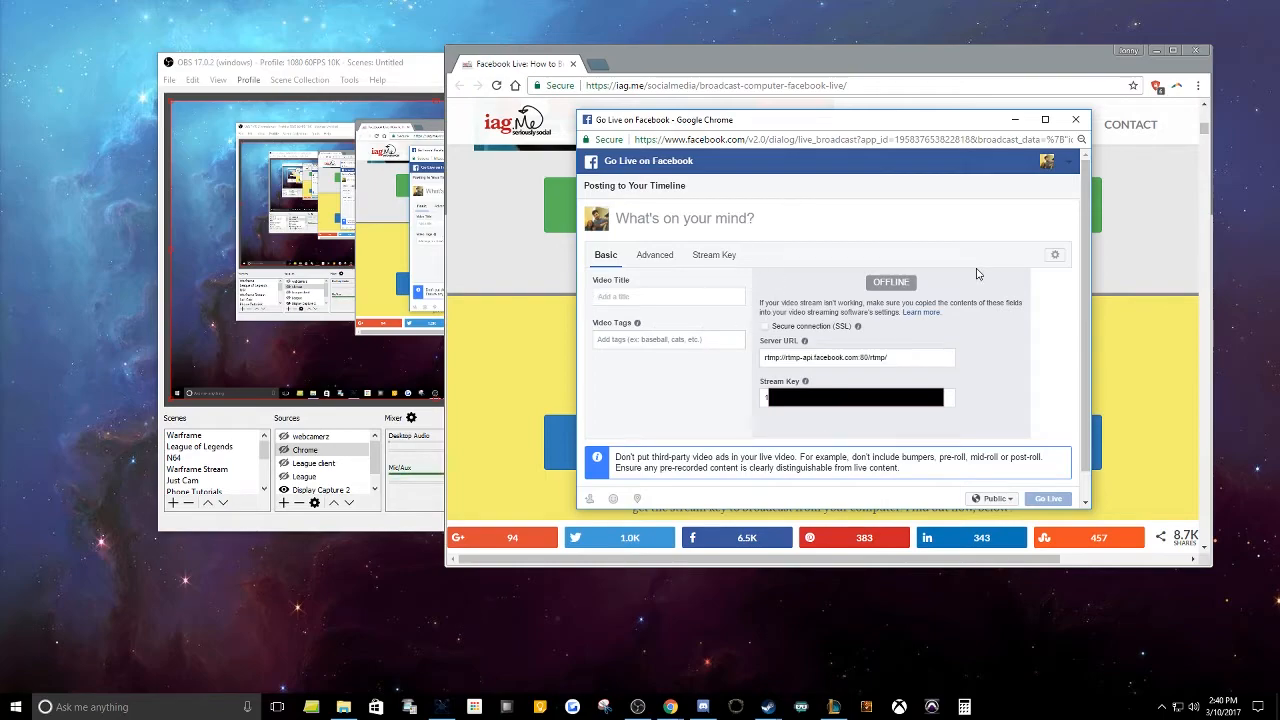
{"action": "left_click", "coordinate": [654, 254]}
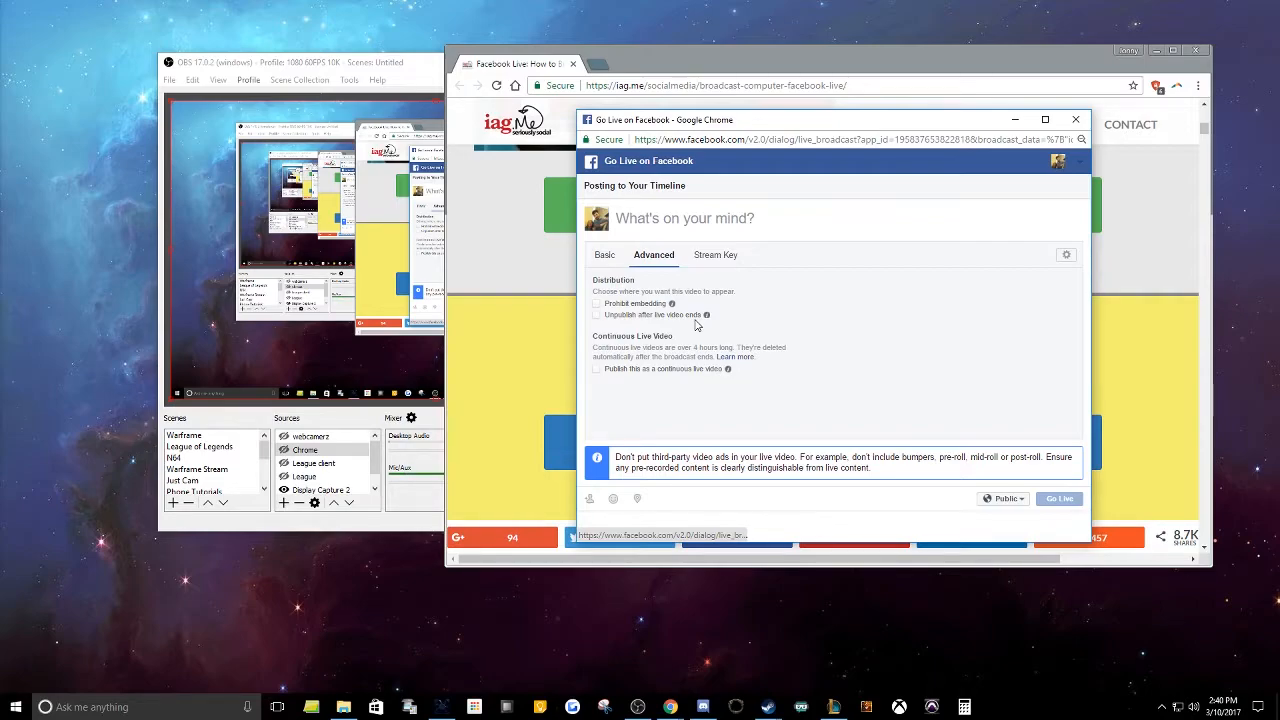
Show the Stream Key details in the Go Live popup and copy the stream key.
{"action": "left_click", "coordinate": [716, 254]}
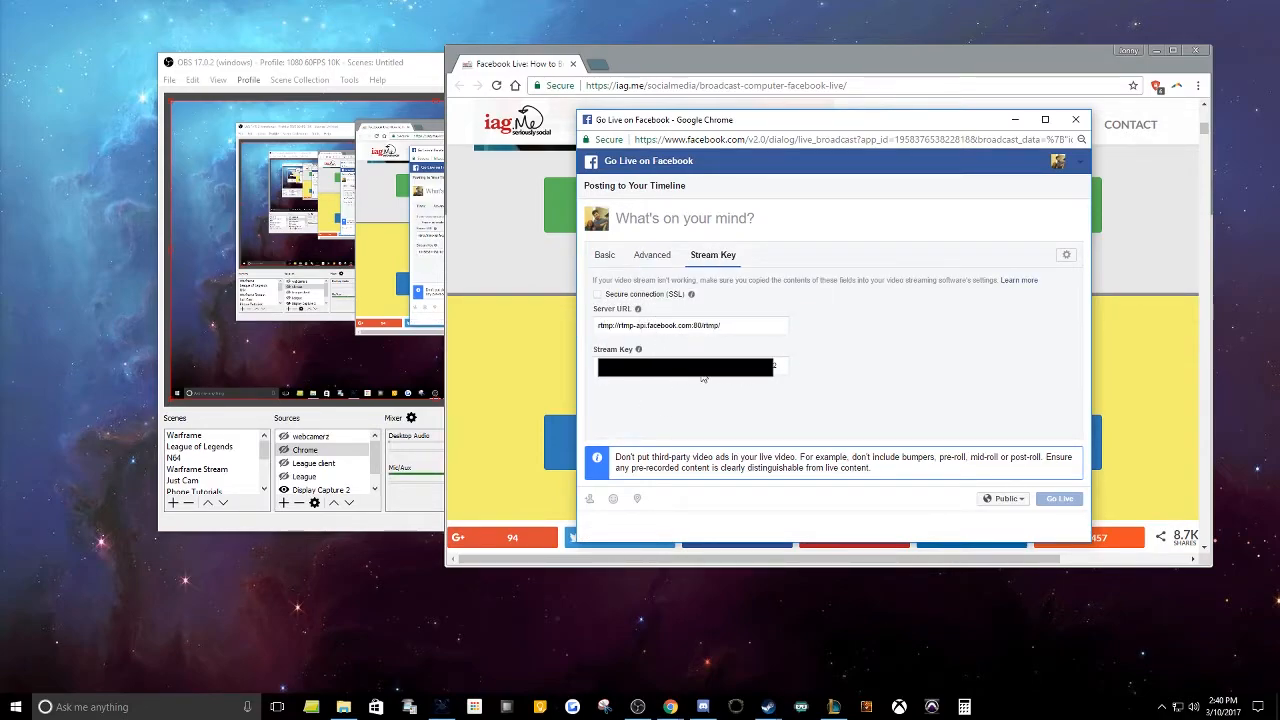
{"action": "mouse_move", "coordinate": [756, 380]}
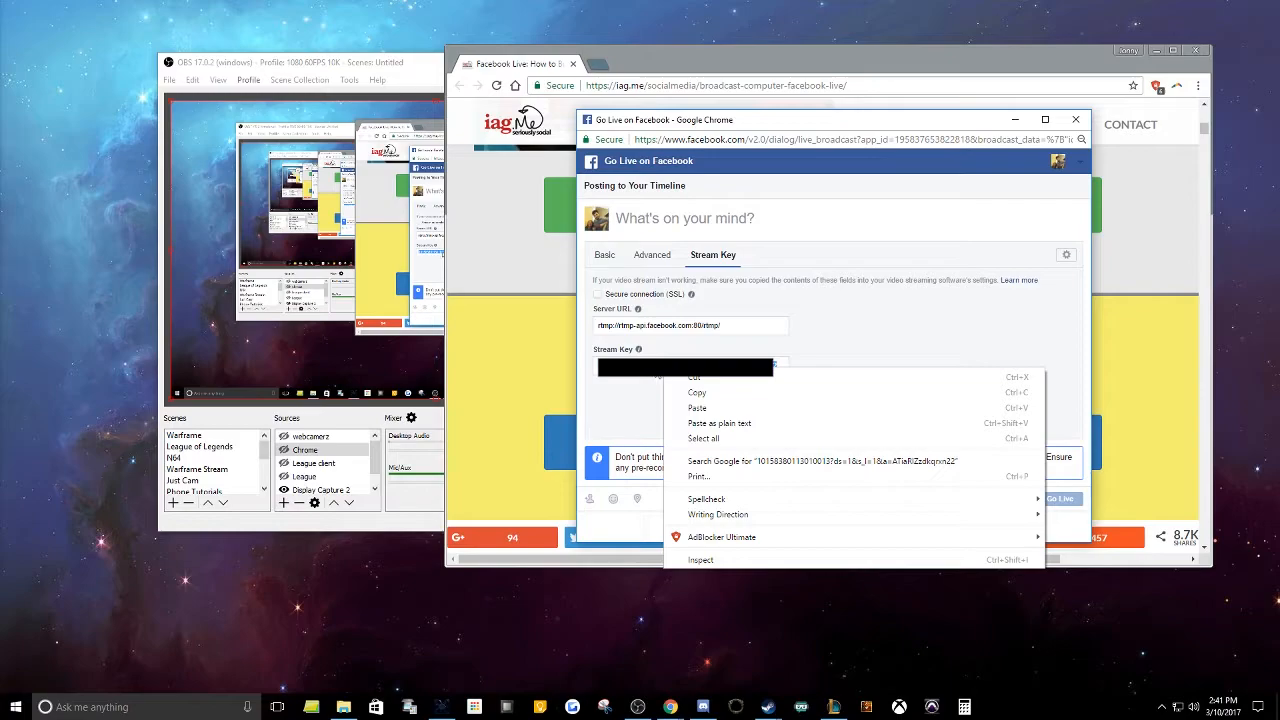
{"action": "left_click", "coordinate": [700, 400]}
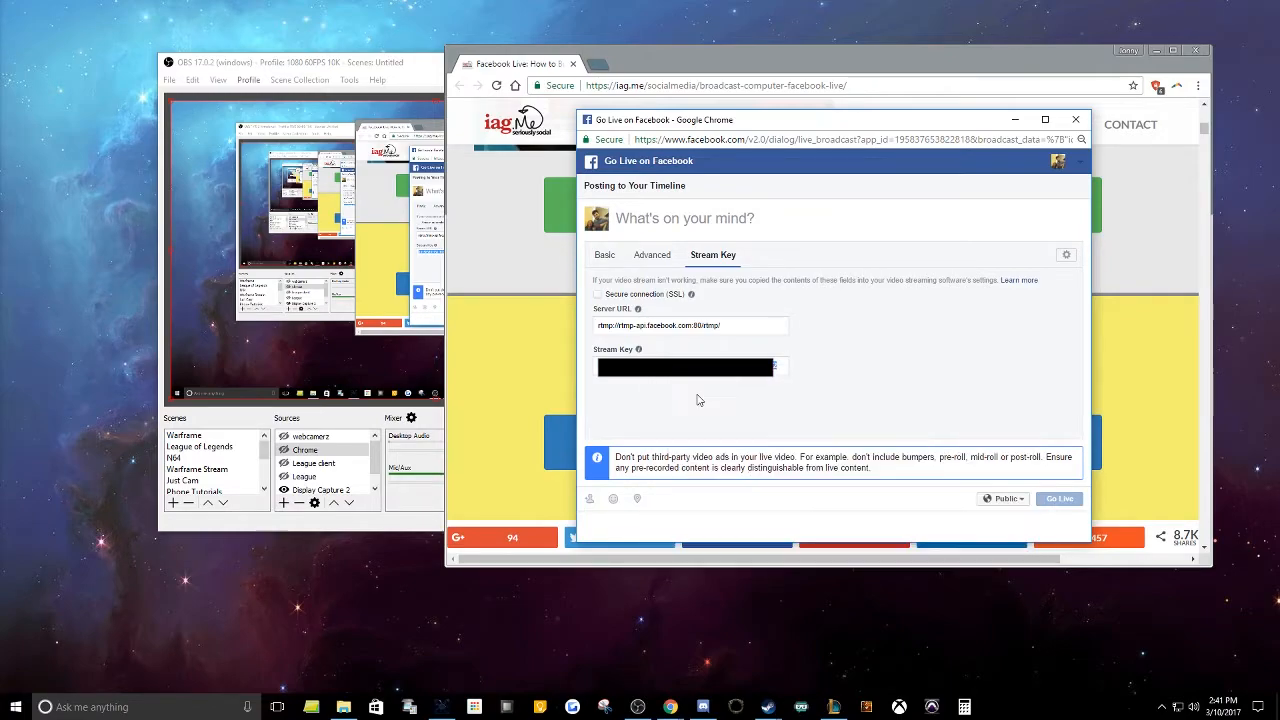
{"action": "left_click", "coordinate": [604, 254]}
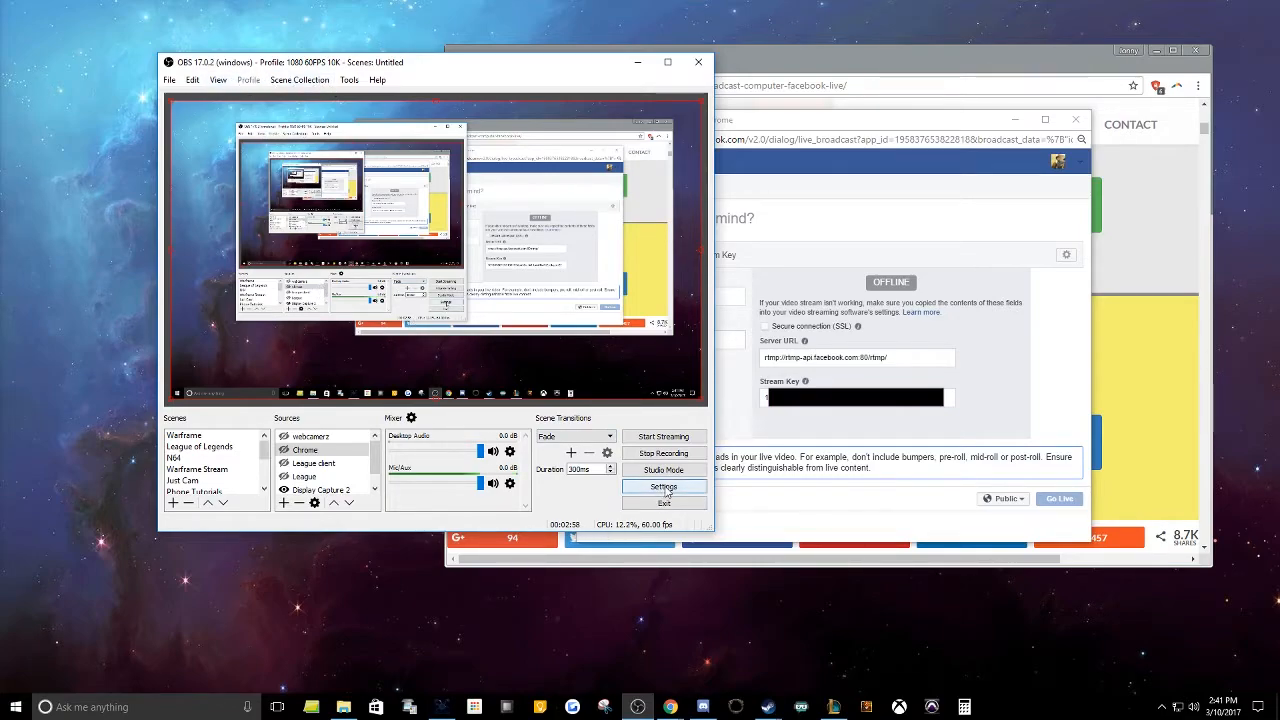
In OBS Settings > Stream, keep Facebook Live and paste the stream key, revealing it to check then masking it.
{"action": "left_click", "coordinate": [664, 486]}
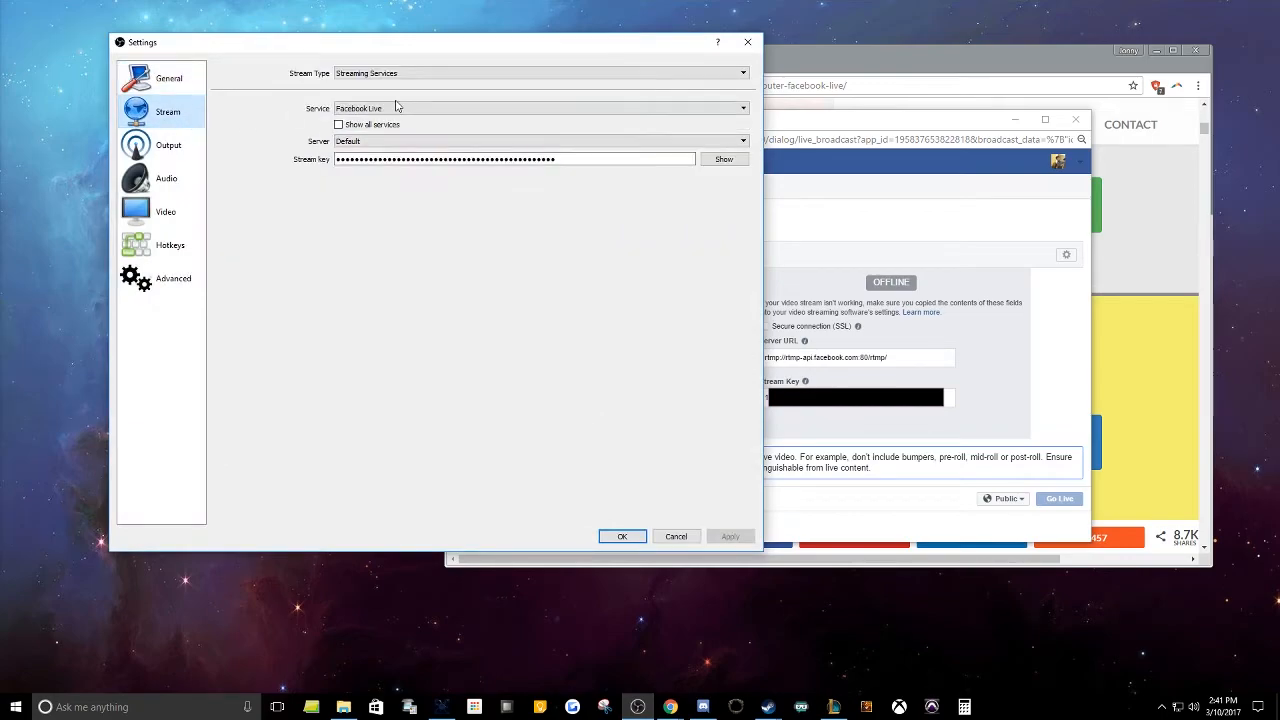
{"action": "mouse_move", "coordinate": [378, 172]}
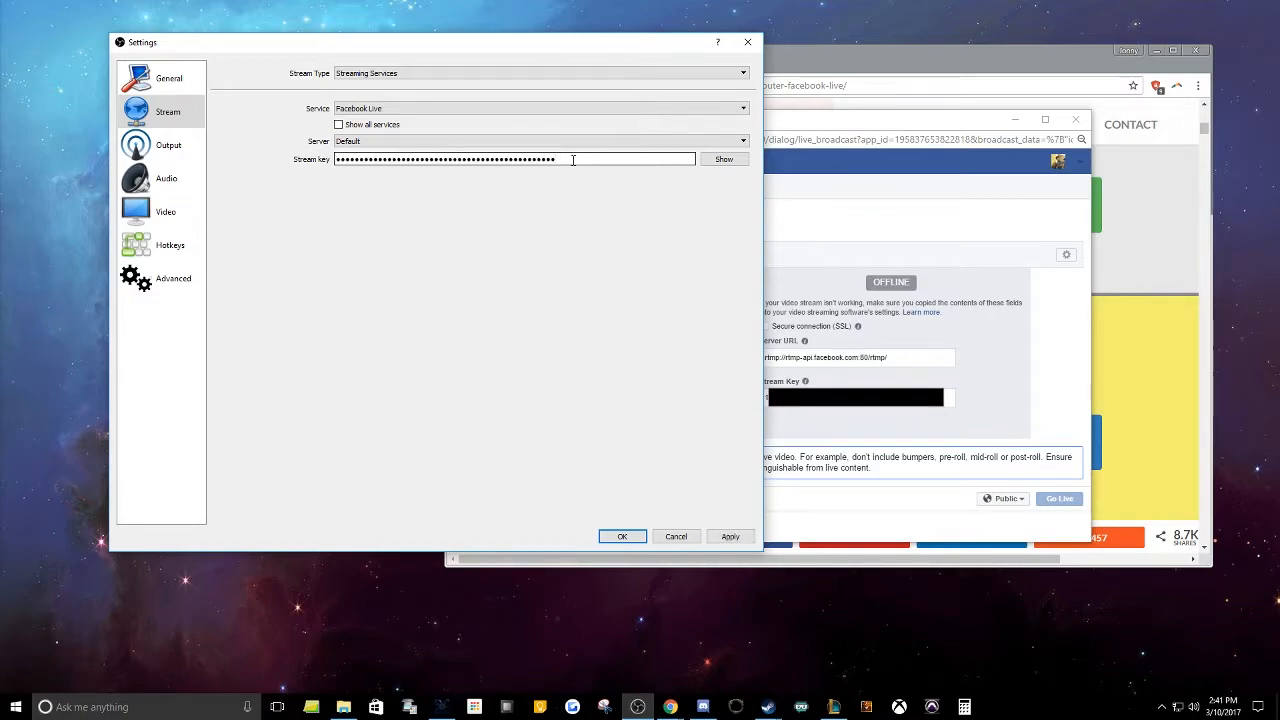
{"action": "left_click", "coordinate": [724, 160]}
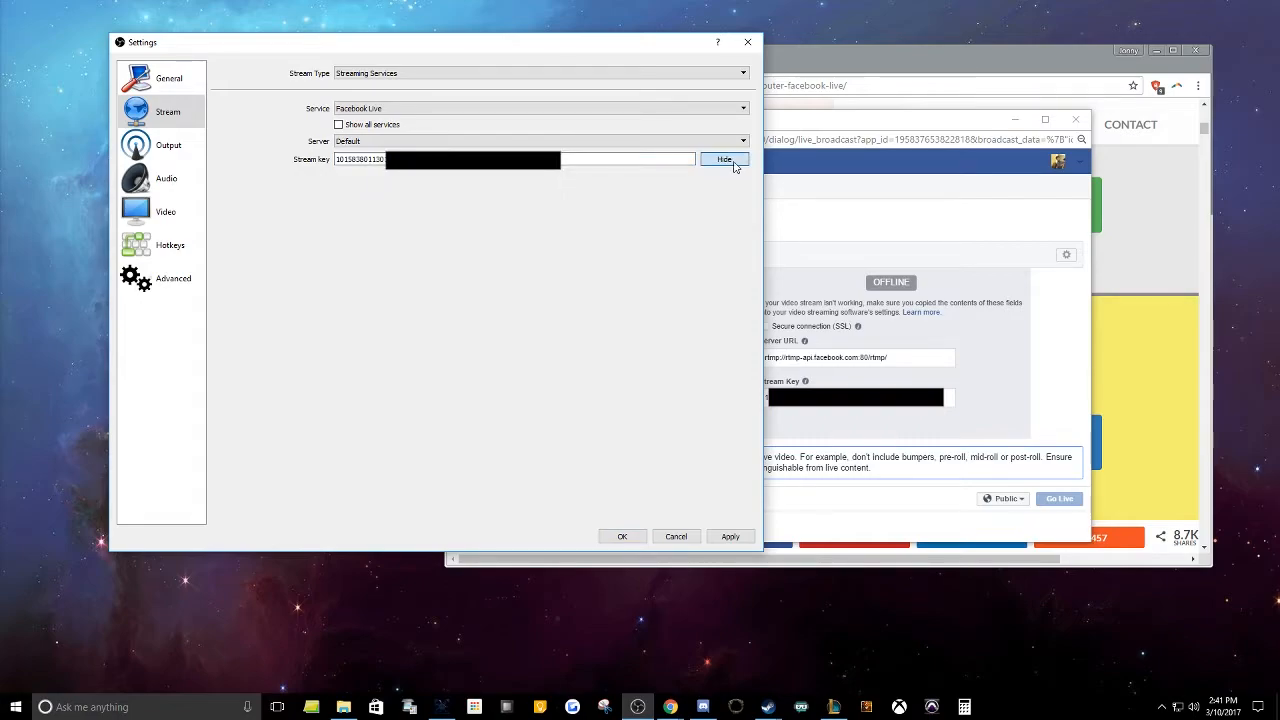
{"action": "left_click", "coordinate": [724, 160]}
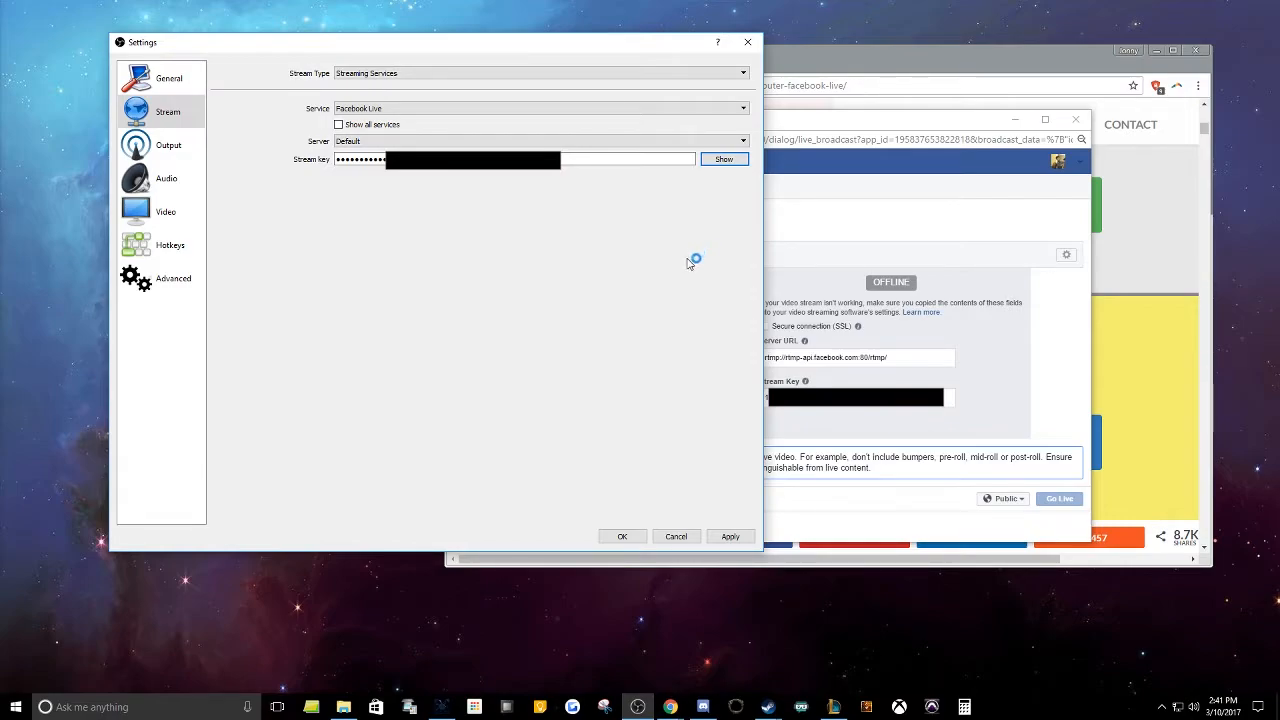
{"action": "mouse_move", "coordinate": [684, 292]}
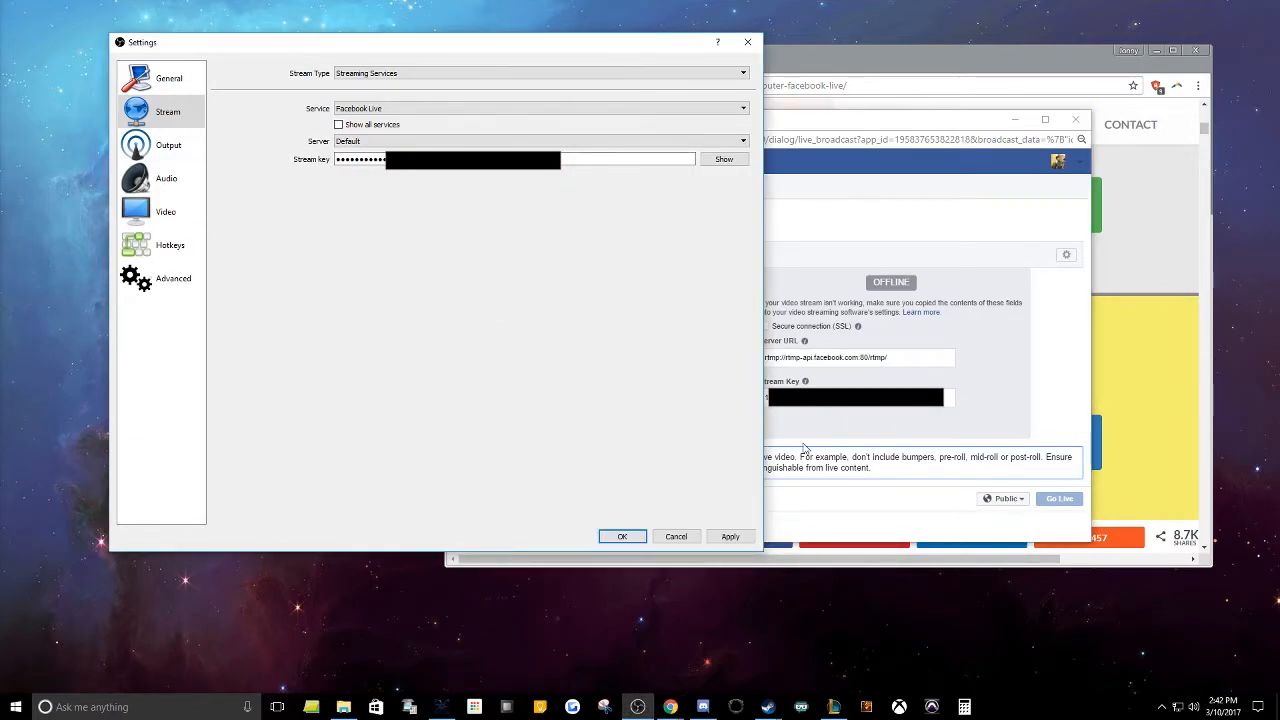
{"action": "left_click", "coordinate": [170, 144]}
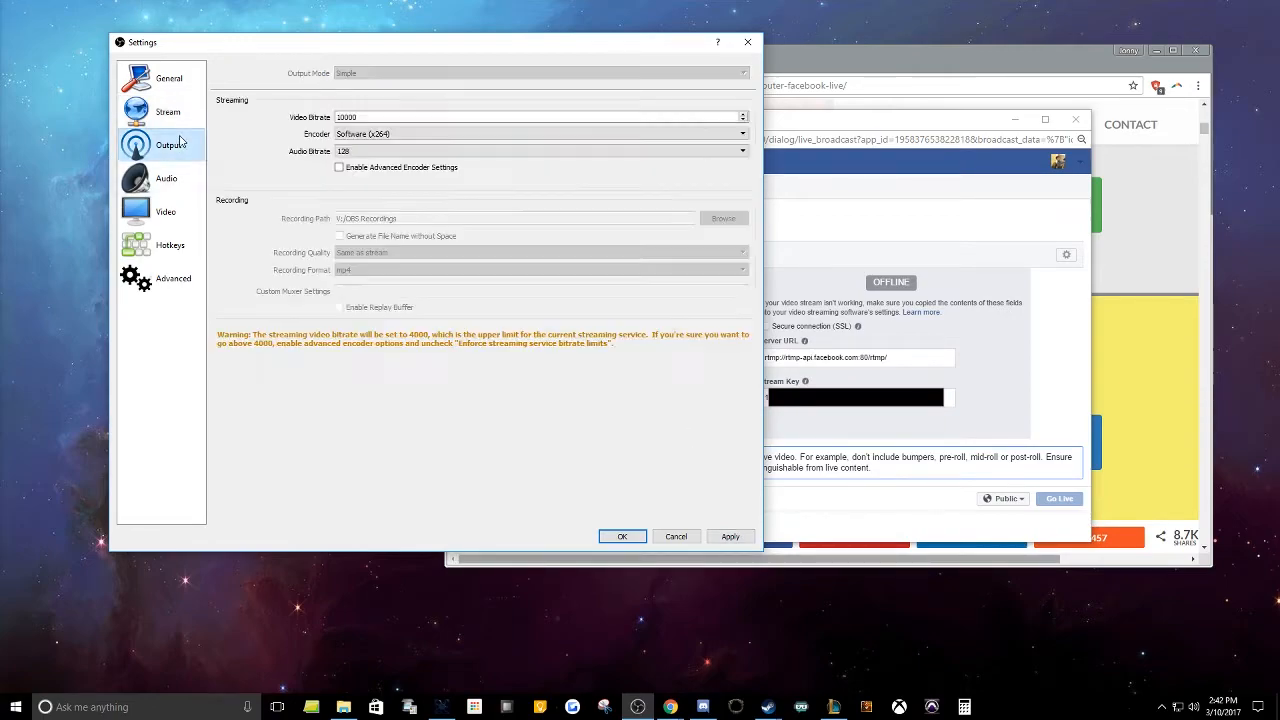
{"action": "left_click", "coordinate": [530, 116]}
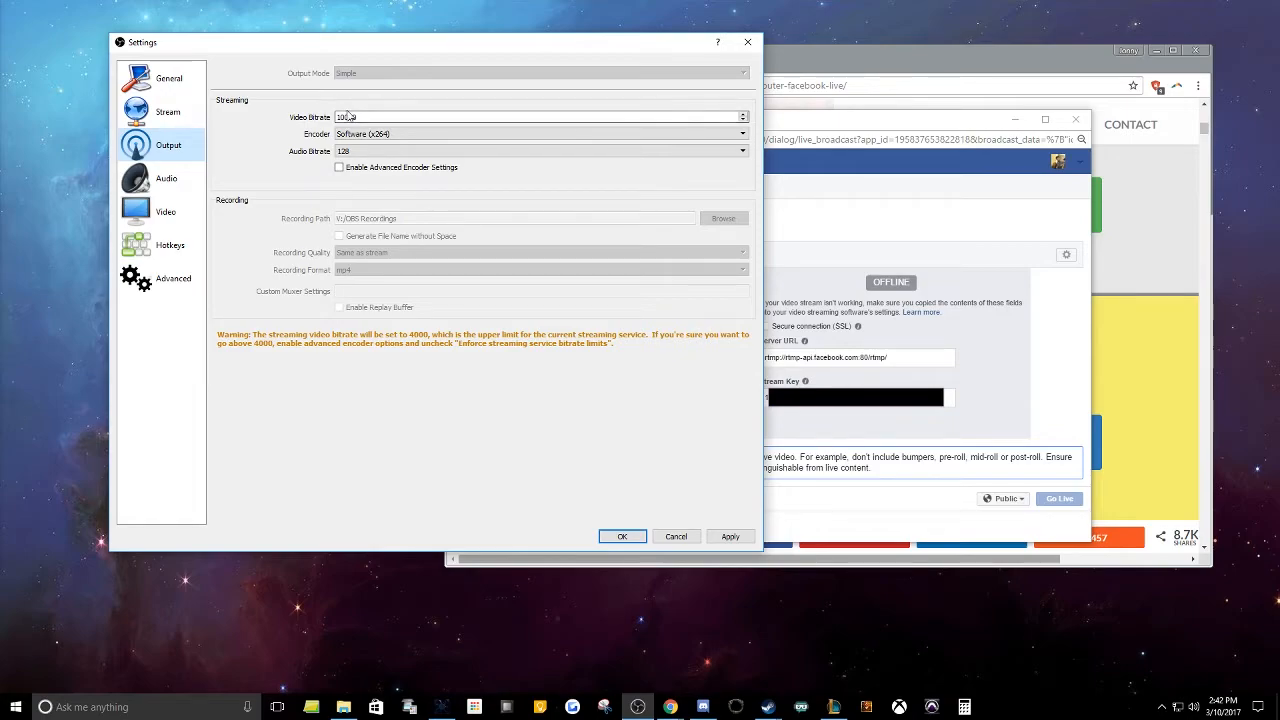
{"action": "left_click", "coordinate": [732, 152]}
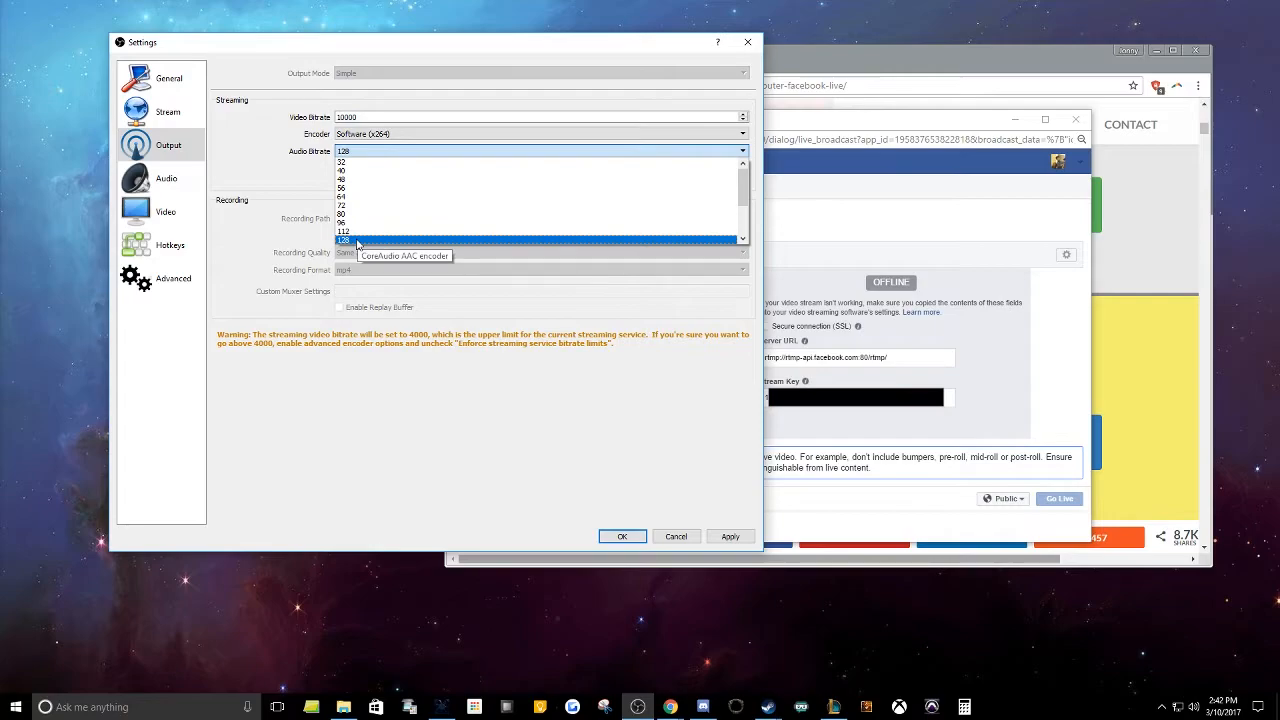
{"action": "left_click", "coordinate": [166, 178]}
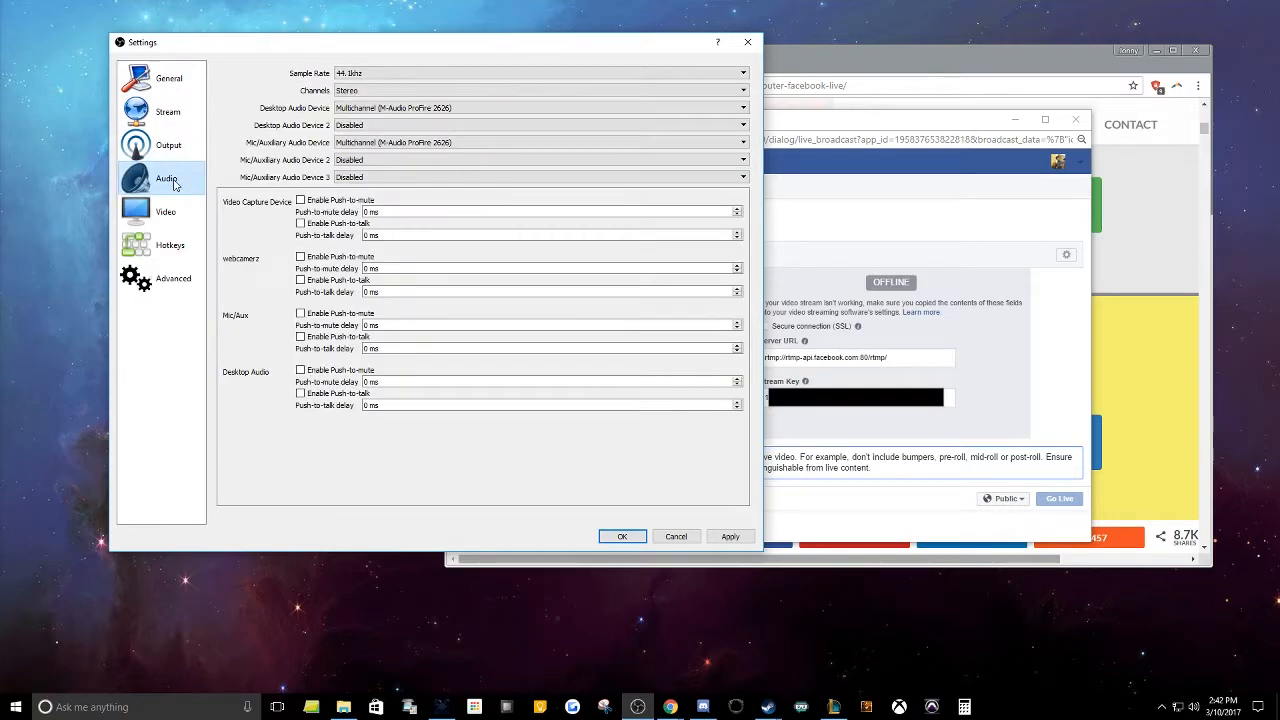
{"action": "left_click", "coordinate": [164, 212]}
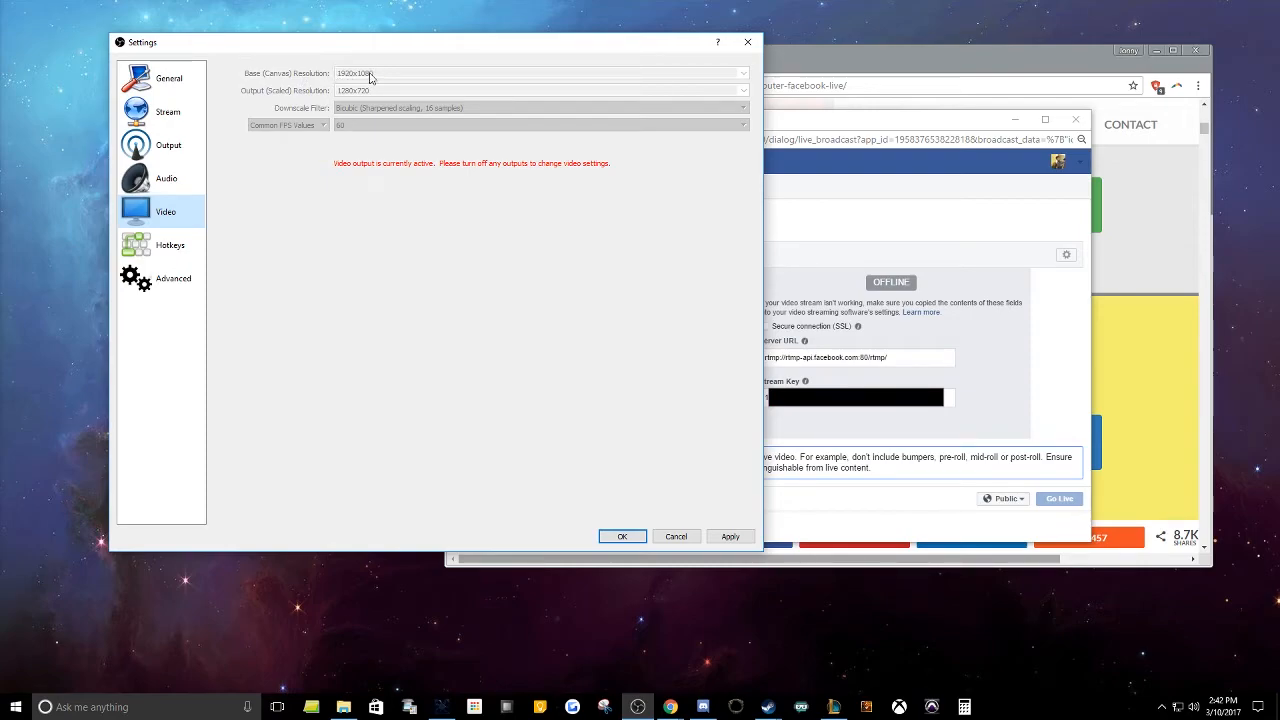
{"action": "mouse_move", "coordinate": [312, 96]}
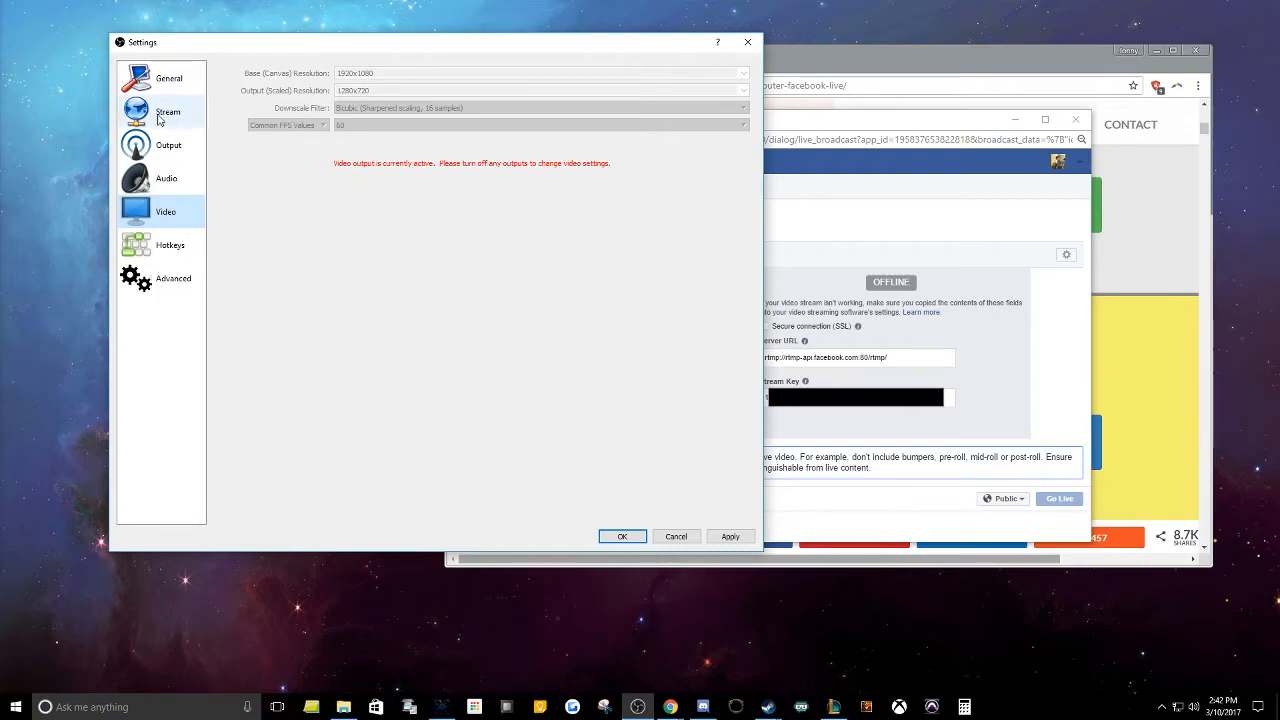
{"action": "left_click", "coordinate": [168, 112]}
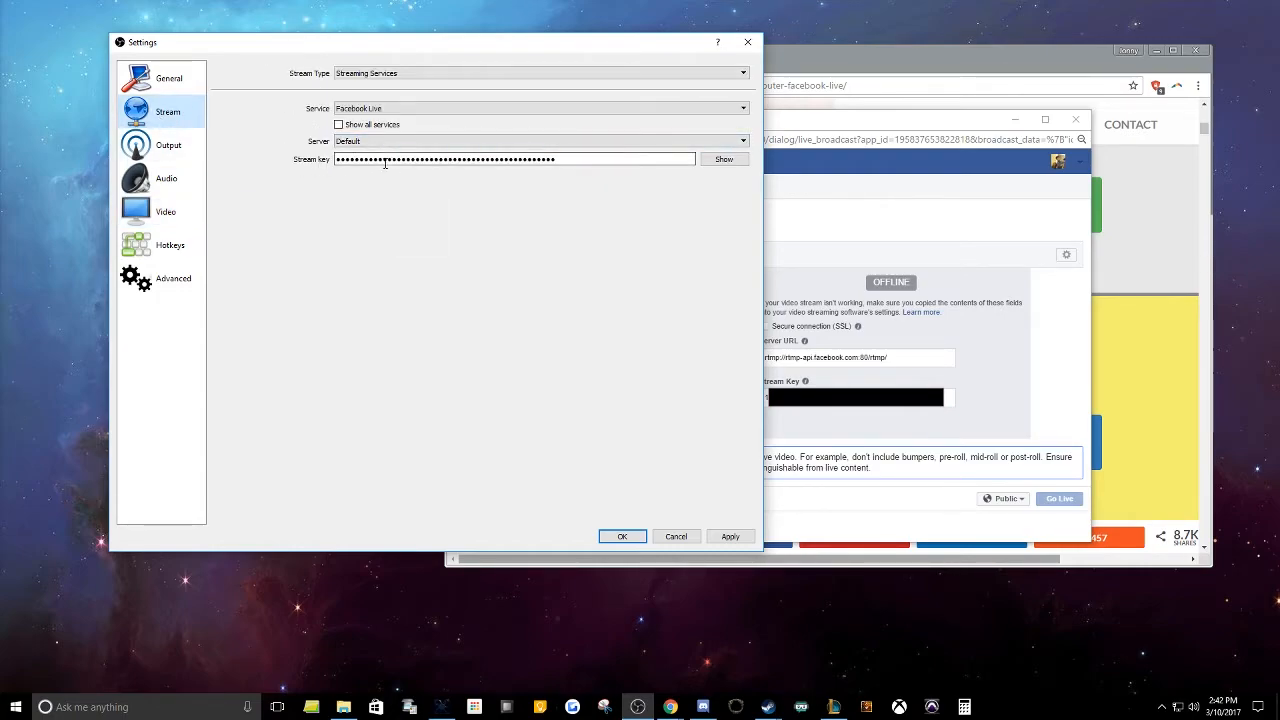
Review the Output settings once more, then apply and close the Settings window.
{"action": "left_click", "coordinate": [168, 144]}
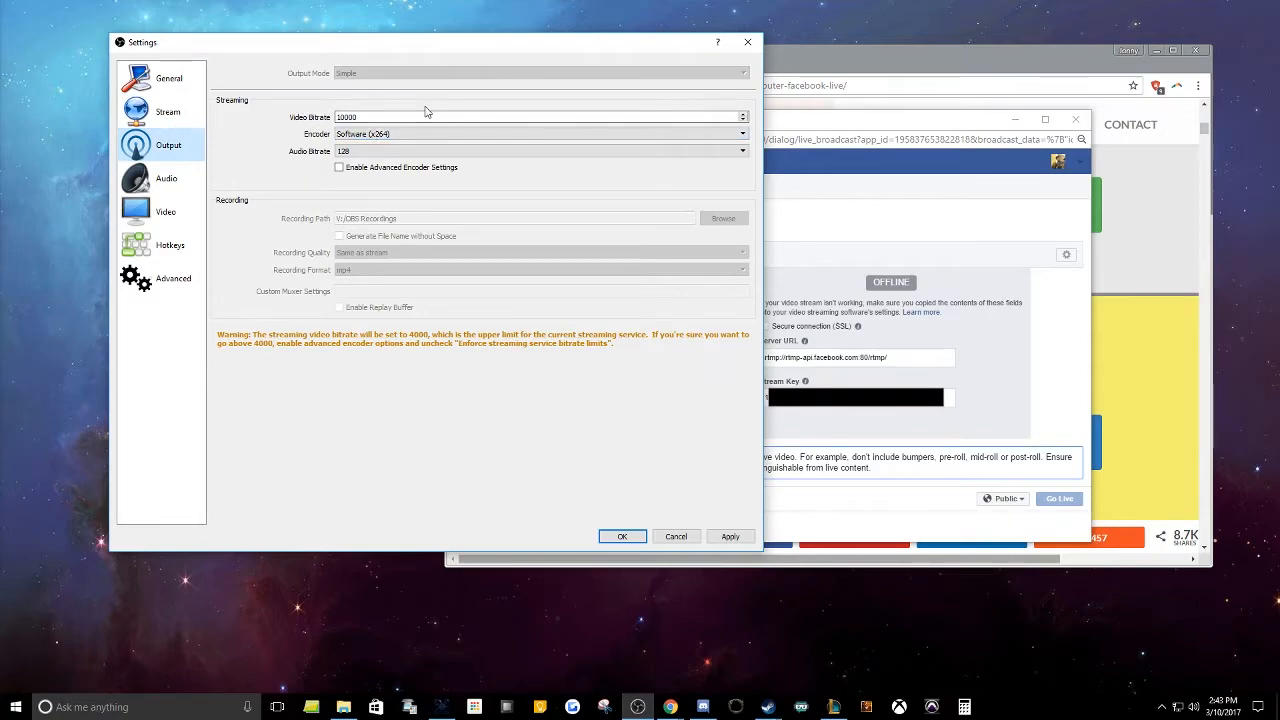
{"action": "mouse_move", "coordinate": [336, 300]}
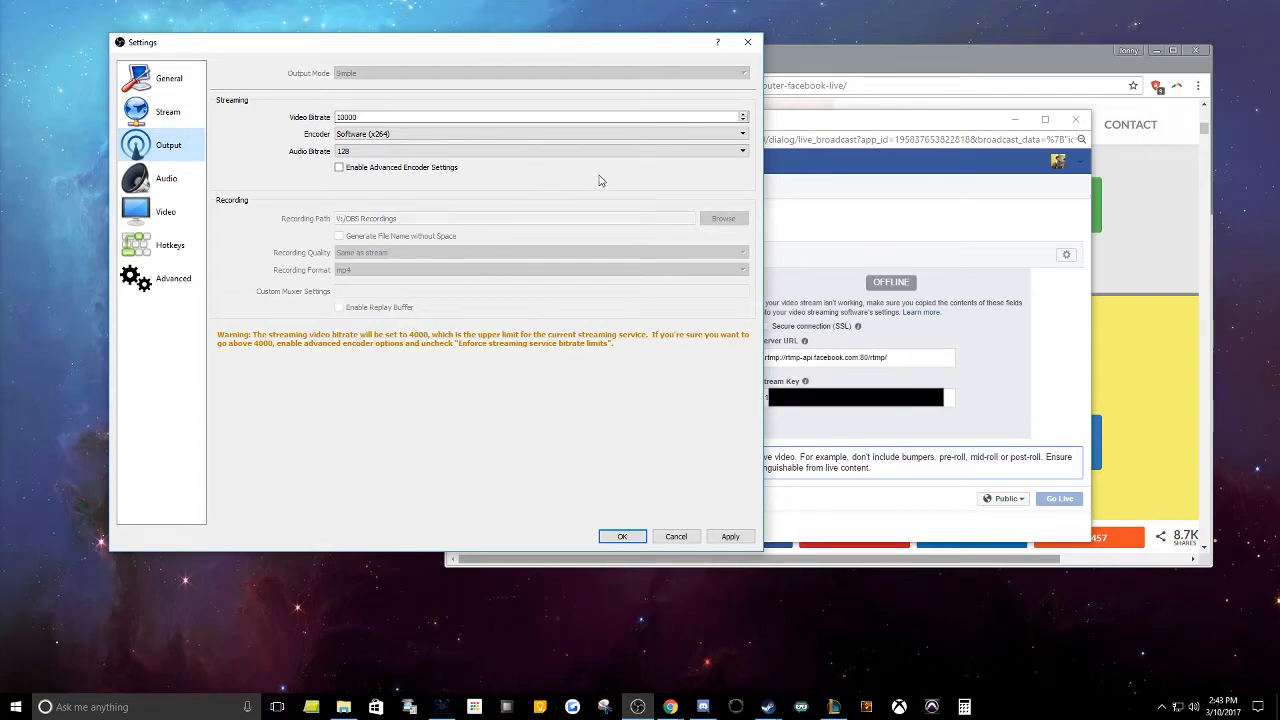
{"action": "mouse_move", "coordinate": [576, 172]}
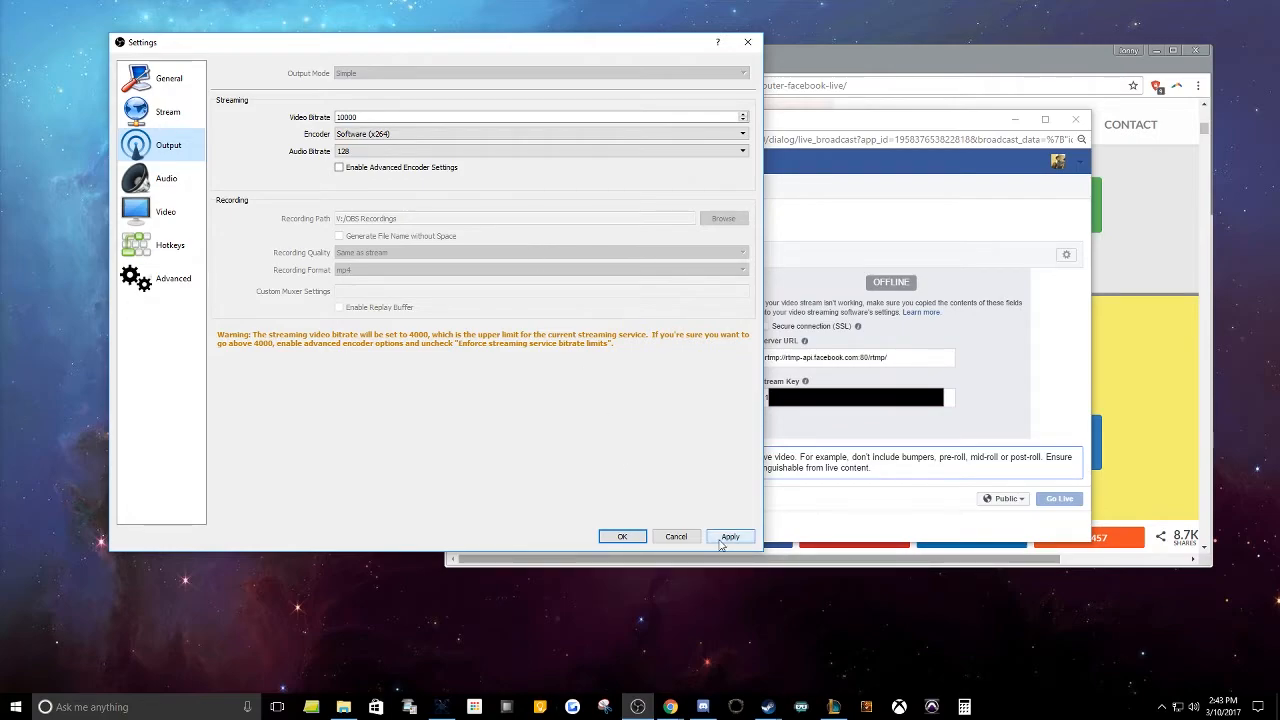
{"action": "left_click", "coordinate": [622, 536]}
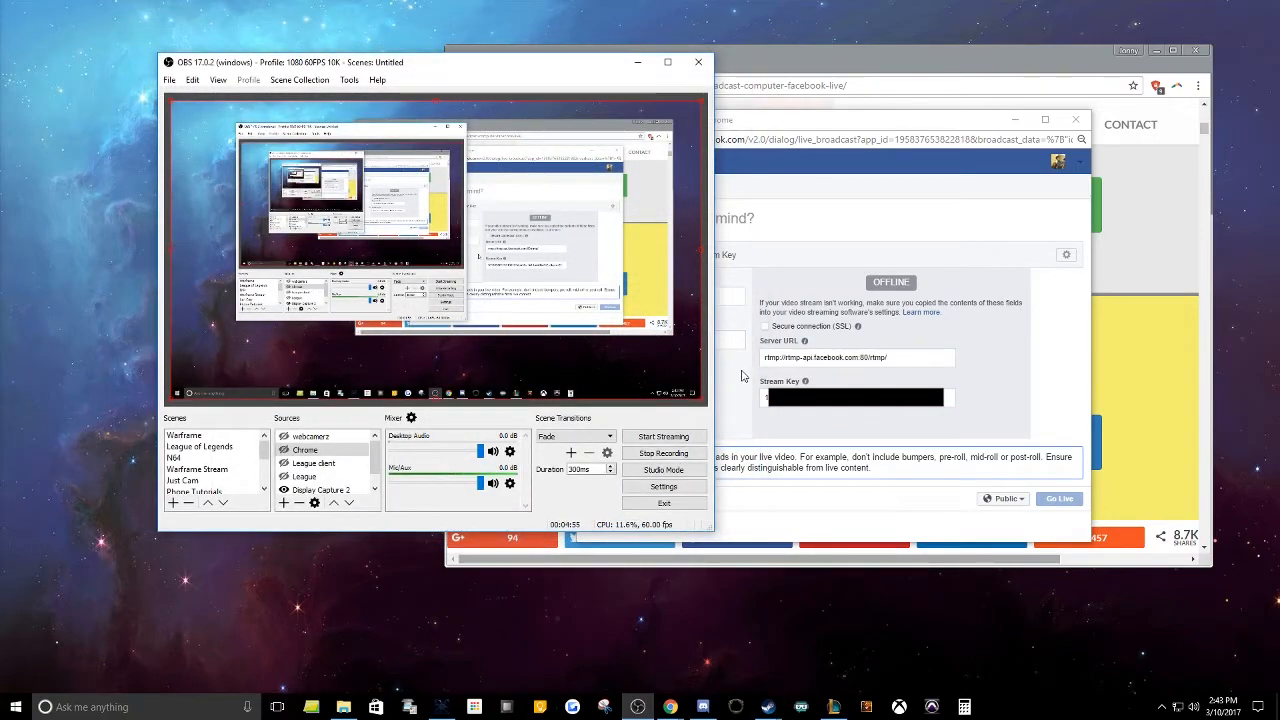